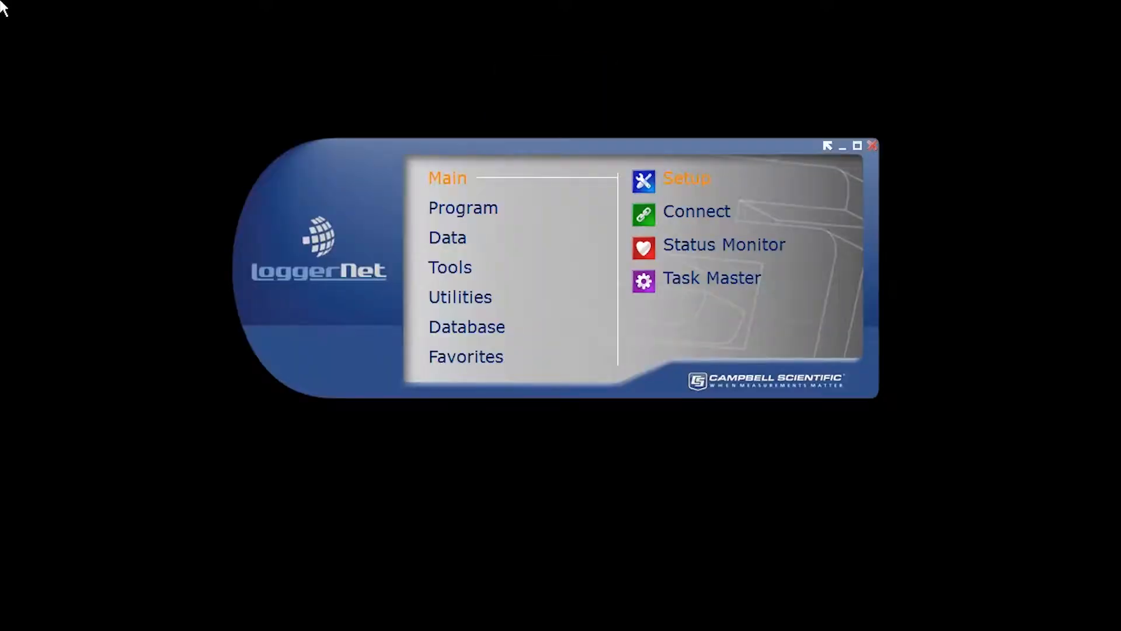
{"action": "mouse_move", "coordinate": [472, 185]}
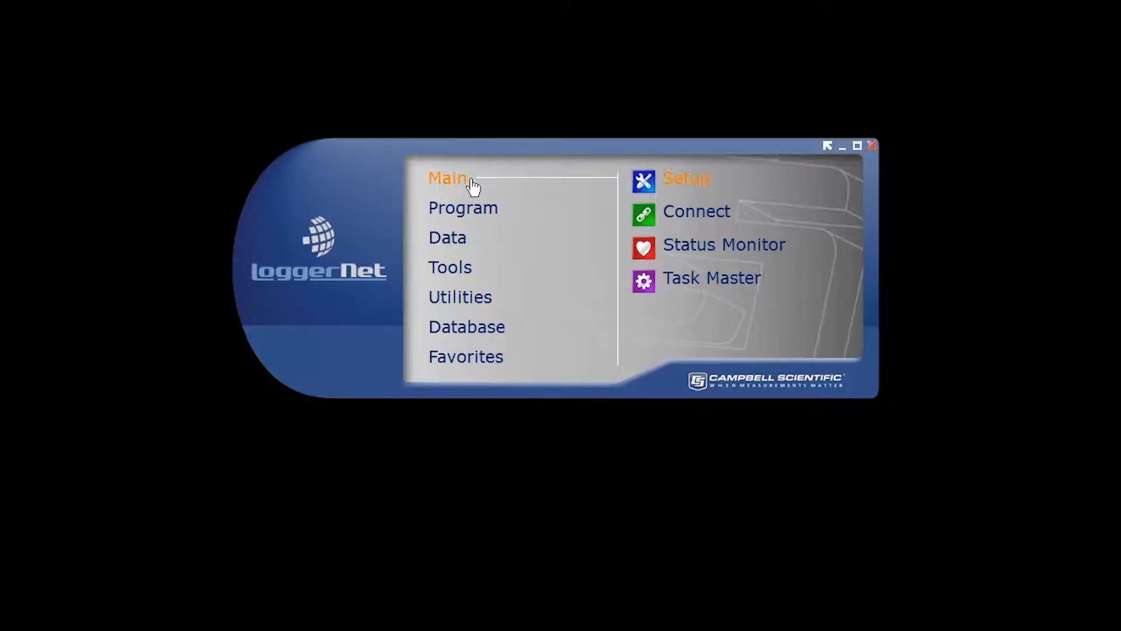
Open the Setup screen showing CR300Tutorial with its direct COM8 connection
{"action": "left_click", "coordinate": [686, 179]}
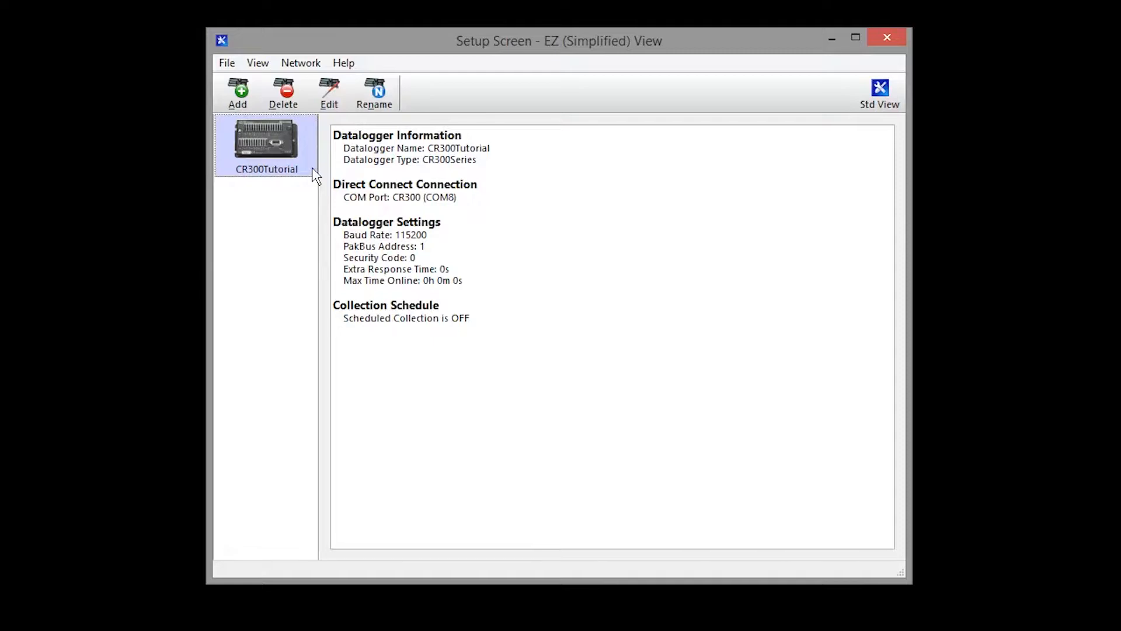
Edit CR300Tutorial in the EZSetup Wizard and jump to its Scheduled Collection page
{"action": "left_click", "coordinate": [328, 92]}
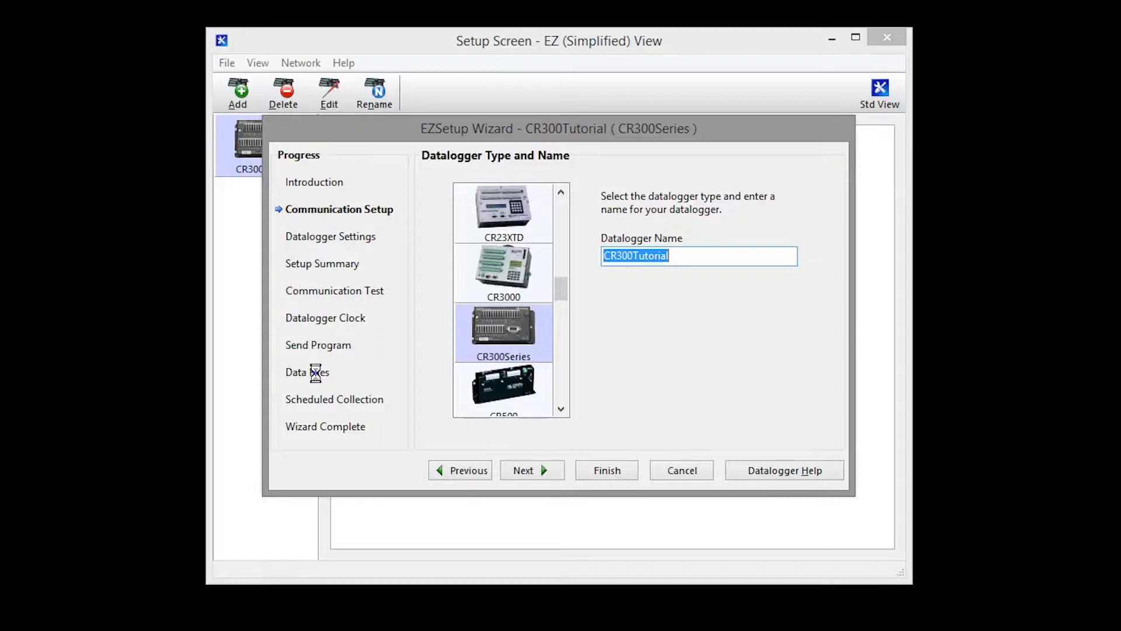
{"action": "left_click", "coordinate": [530, 470]}
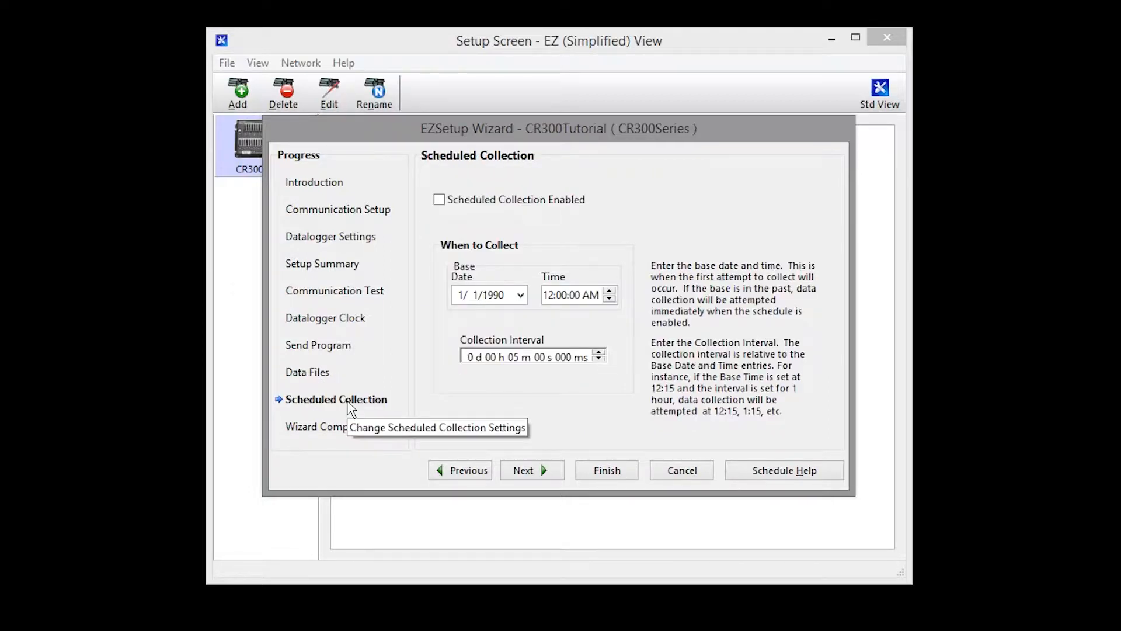
{"action": "mouse_move", "coordinate": [438, 281]}
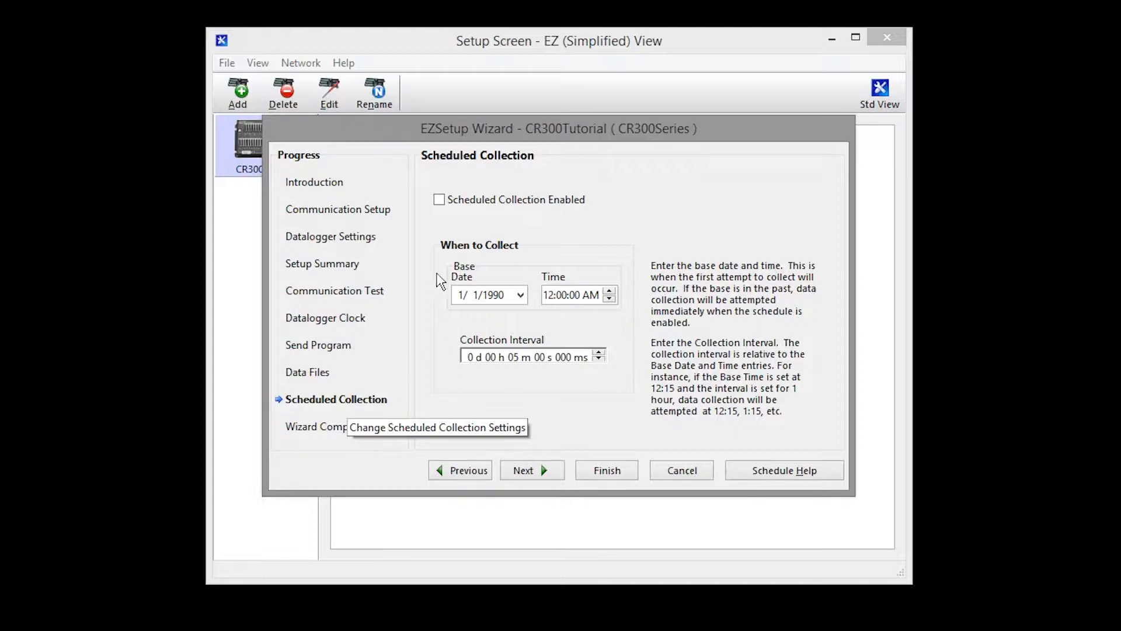
Enable scheduled collection, defaulting to a 1-hour interval from 1/1/1990 12:00 AM
{"action": "left_click", "coordinate": [439, 200]}
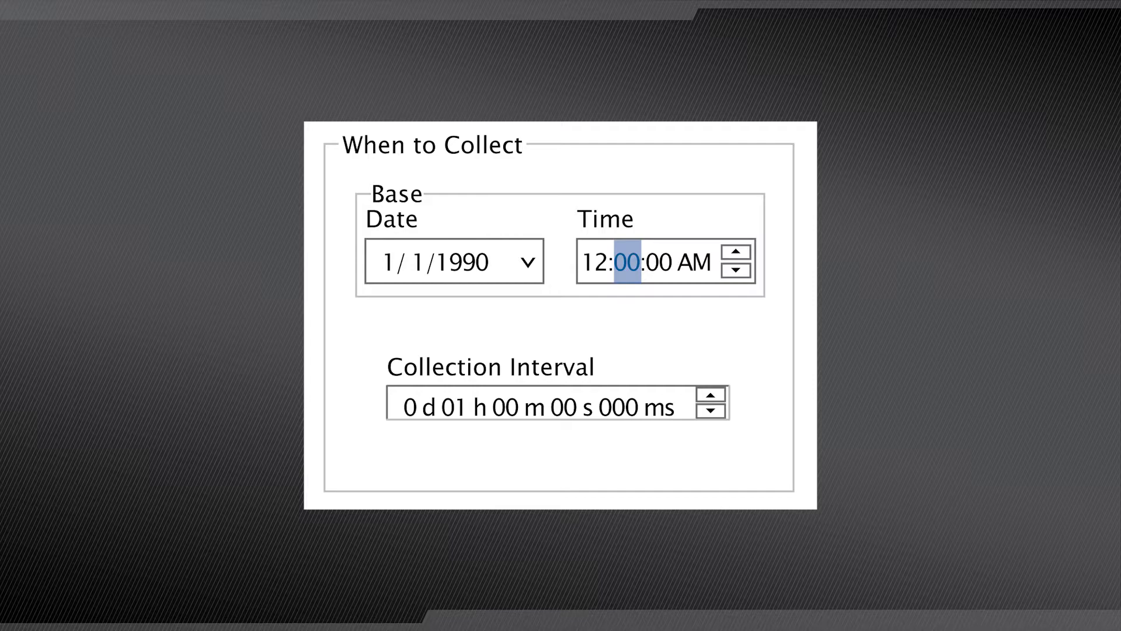
Set the collection interval to 0 d 00 h 10 m 00 s 000 ms
{"action": "left_click", "coordinate": [736, 251]}
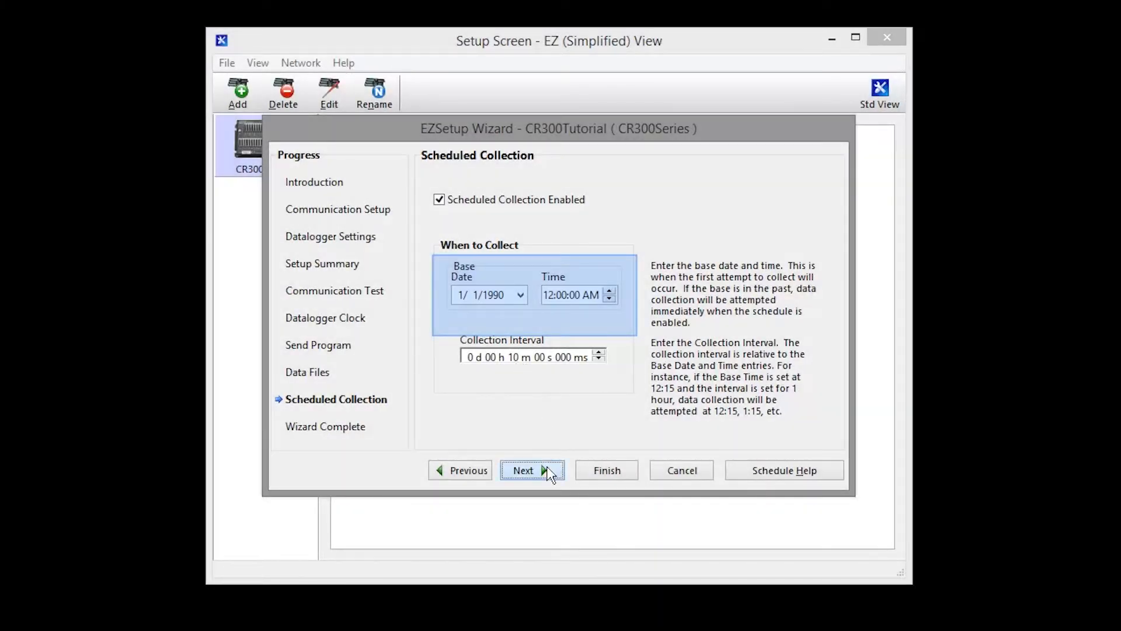
Keep the default Scheduled Collection Retries and advance to the Wizard Complete page
{"action": "left_click", "coordinate": [532, 469]}
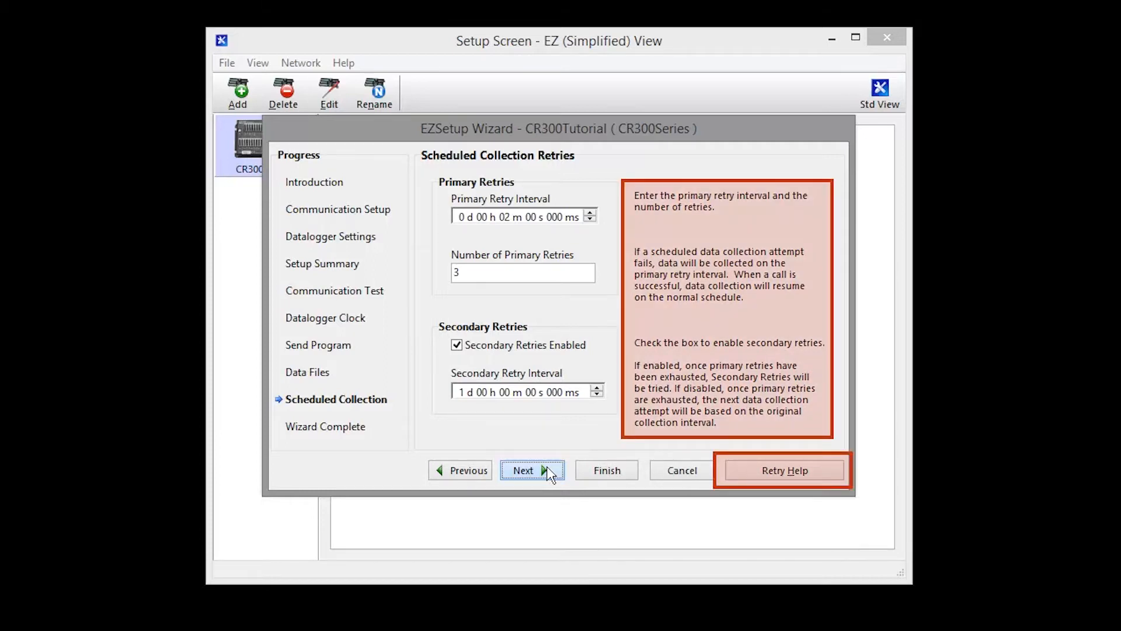
{"action": "left_click", "coordinate": [532, 470]}
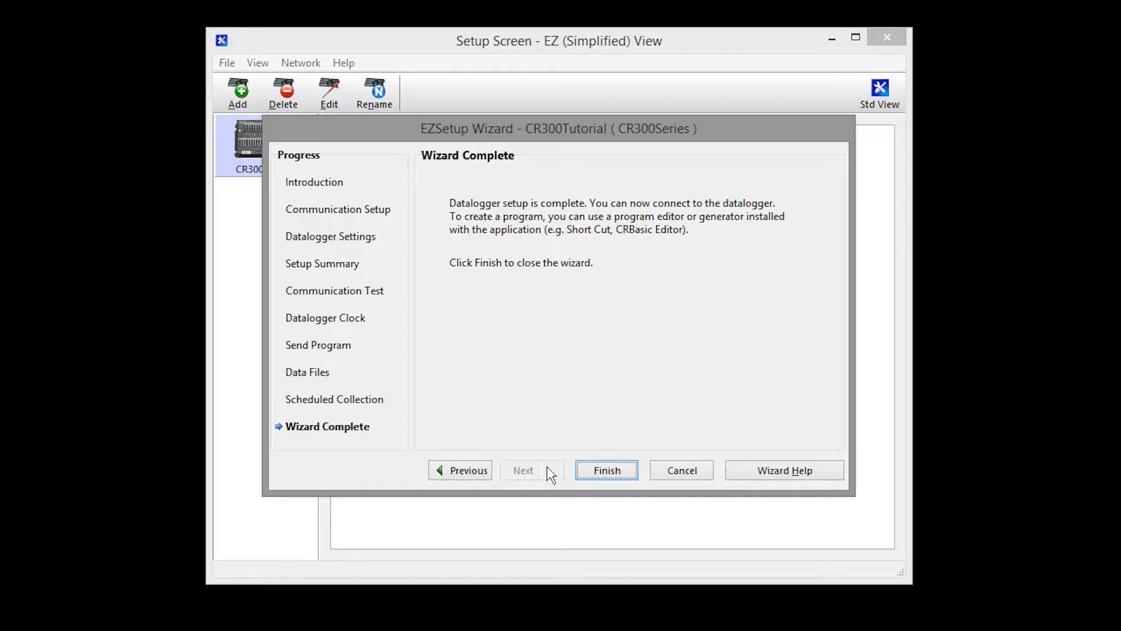
Finish the wizard to save the 10-minute schedule, then open the Setup screen's Help menu
{"action": "left_click", "coordinate": [605, 470]}
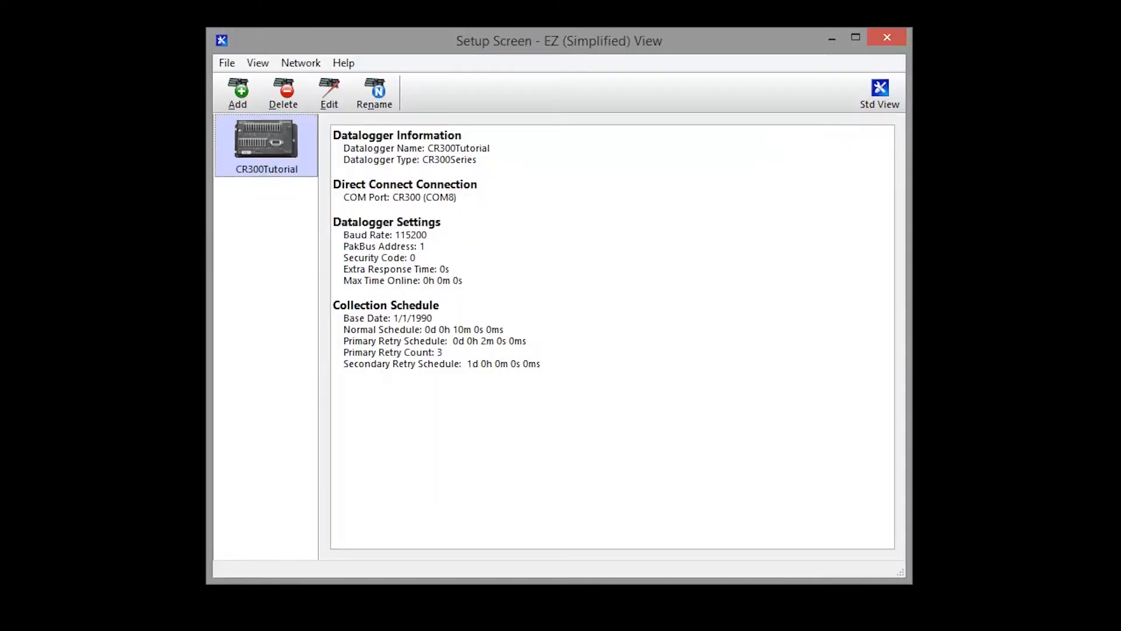
{"action": "left_click", "coordinate": [386, 306]}
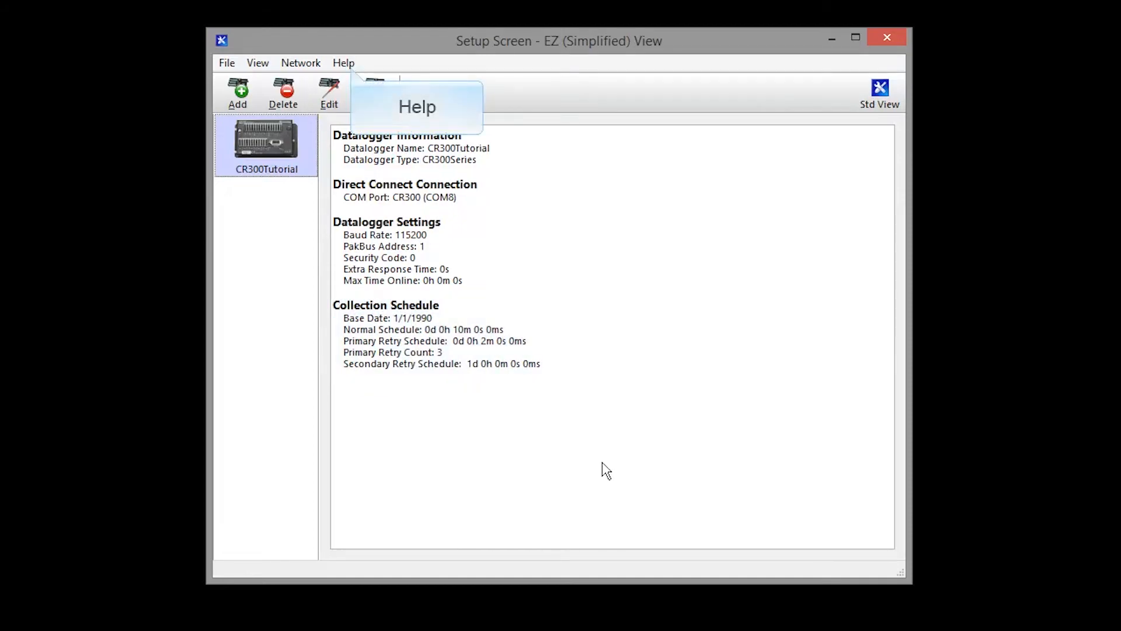
{"action": "left_click", "coordinate": [344, 63]}
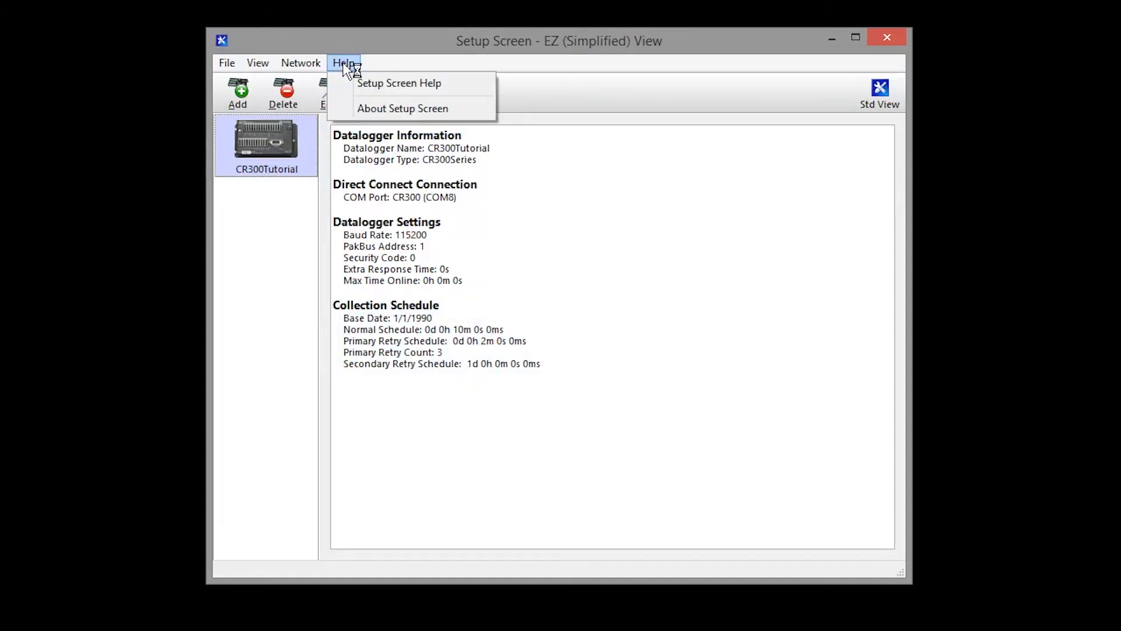